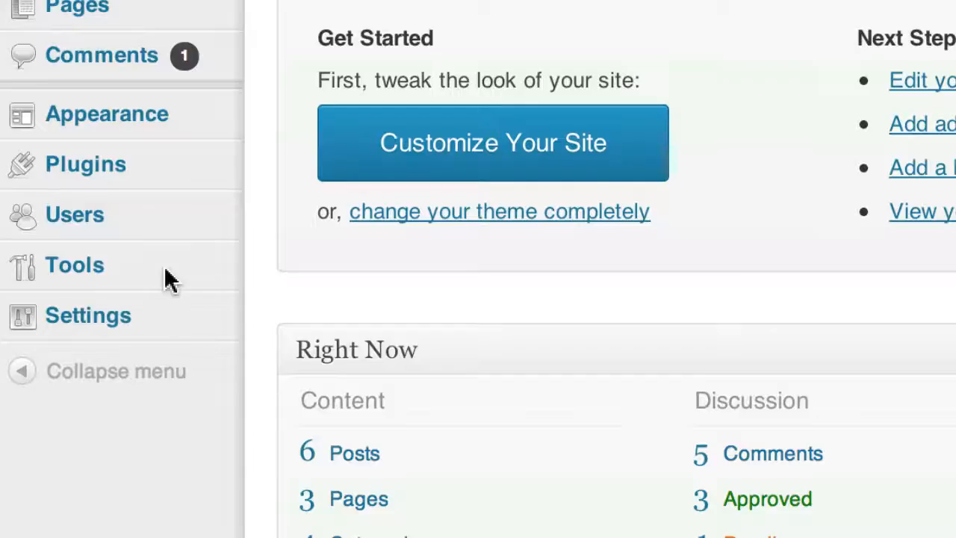
pyautogui.moveTo(75, 266)
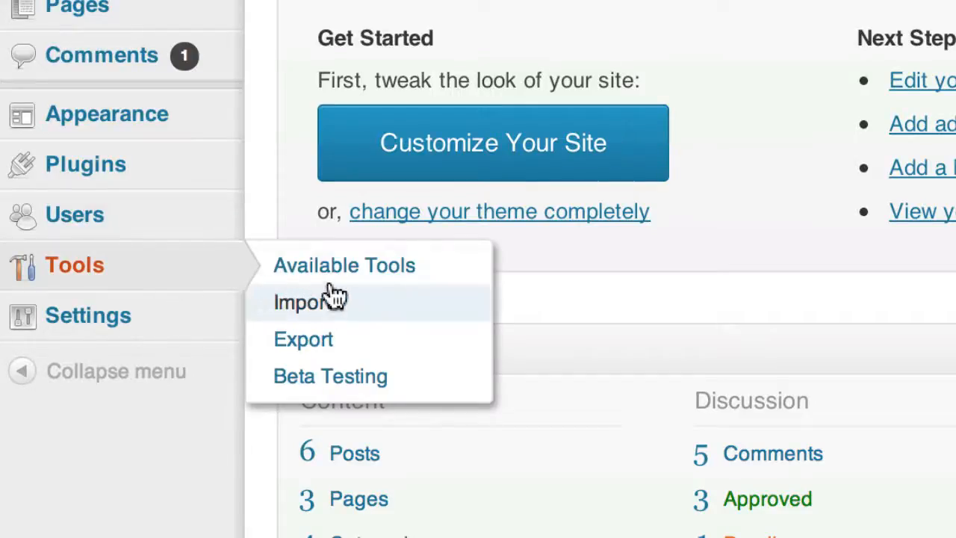
# Bring up the Available Tools page listing the Press This bookmarklet.
pyautogui.click(344, 266)
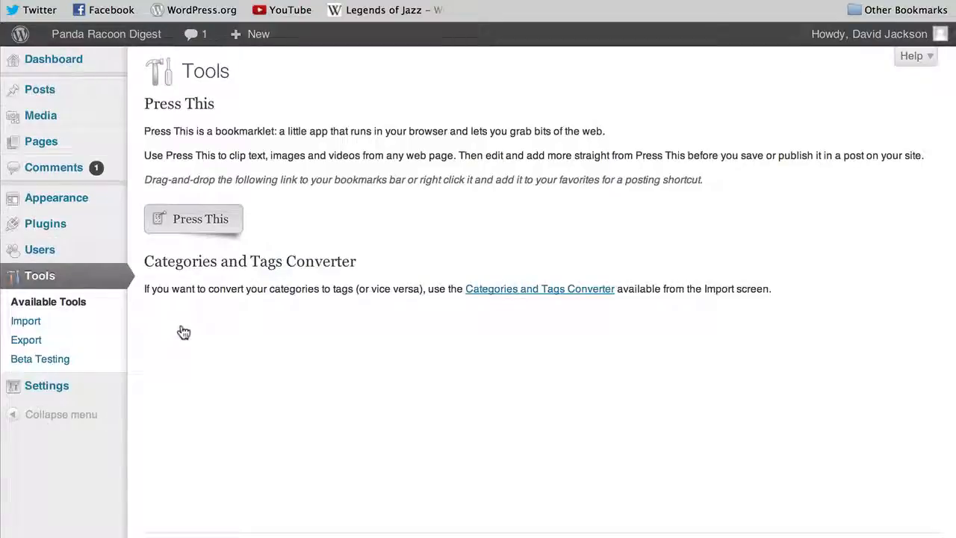
pyautogui.moveTo(280, 217)
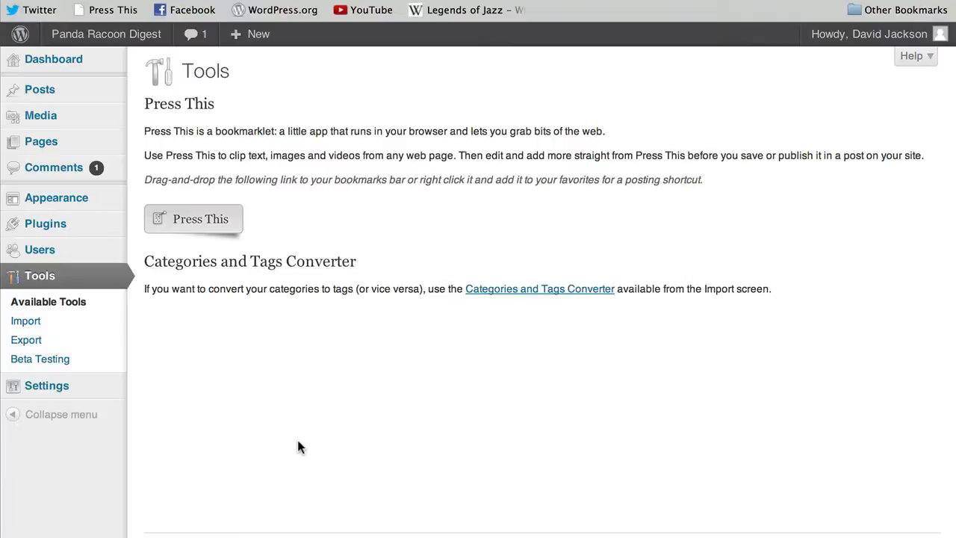
# Select the opening paragraph of Wikipedia's Jazz article as the excerpt to share.
pyautogui.click(463, 9)
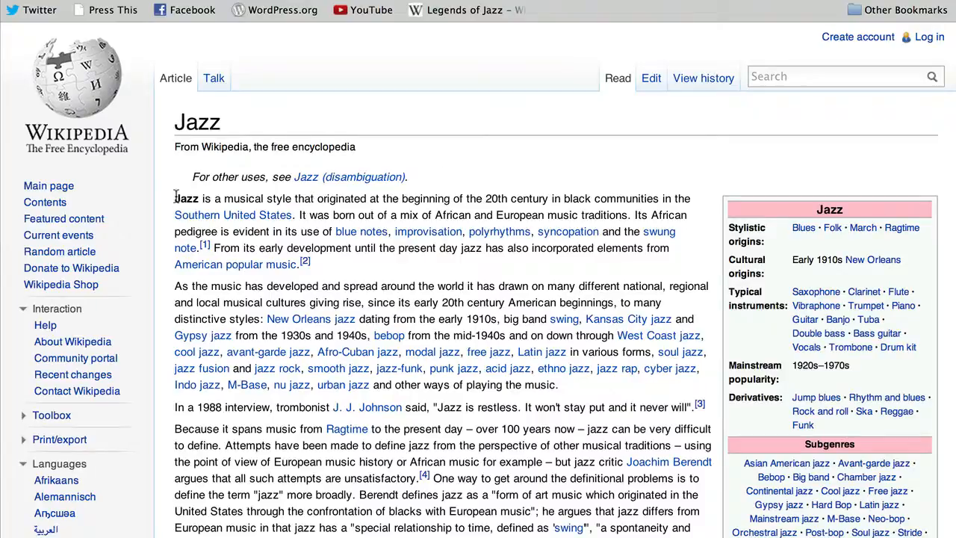
pyautogui.moveTo(173, 197); pyautogui.dragTo(212, 248)
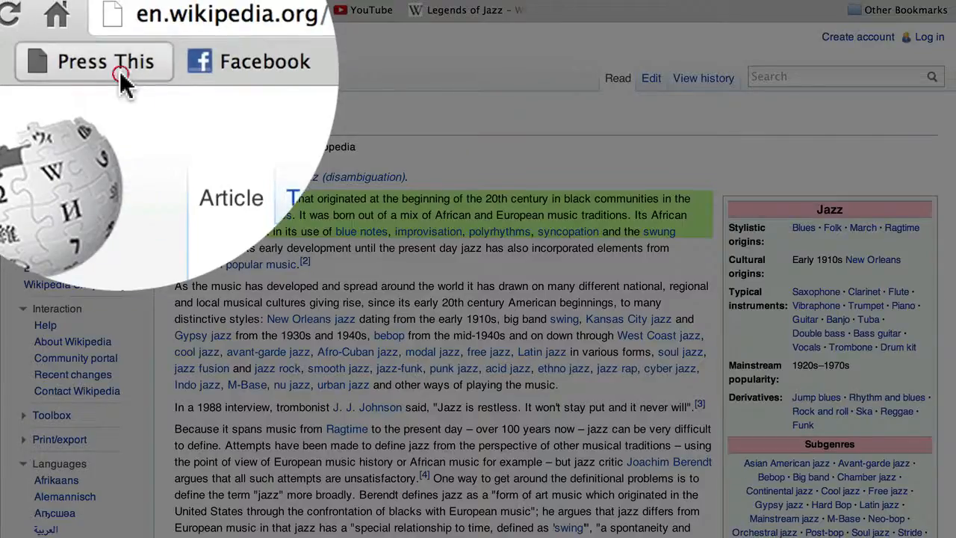
# Start a Press This post quoting the Jazz paragraph with its source link and select its title.
pyautogui.click(107, 62)
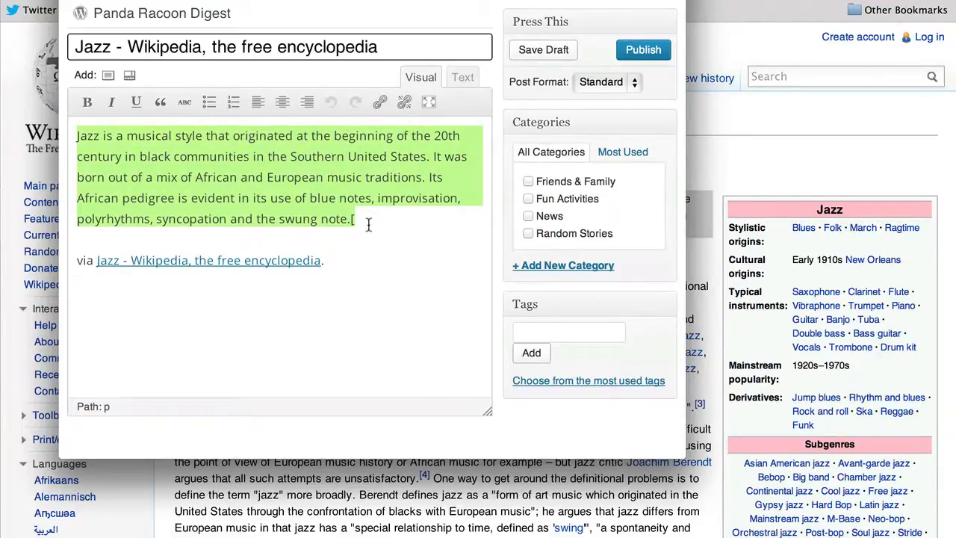
pyautogui.click(342, 305)
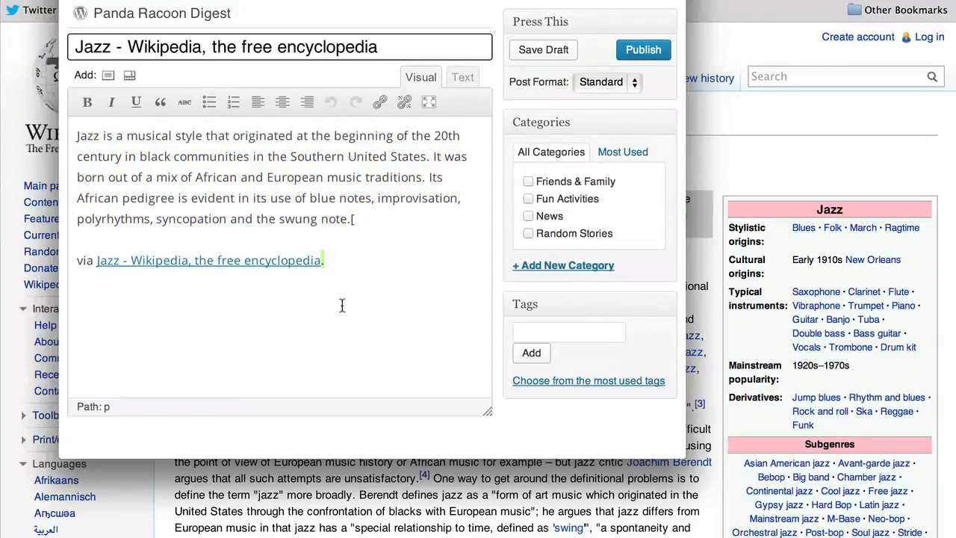
pyautogui.moveTo(284, 280)
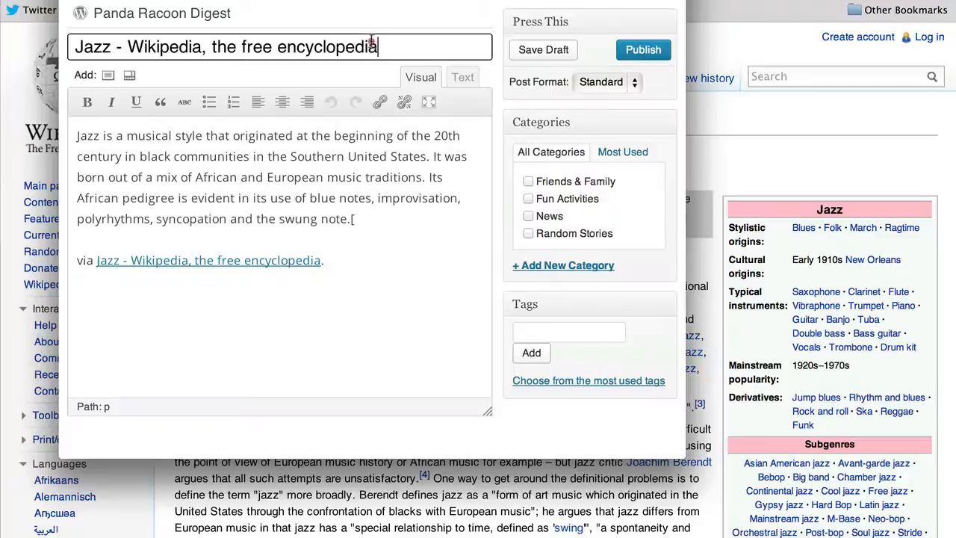
pyautogui.tripleClick(224, 46)
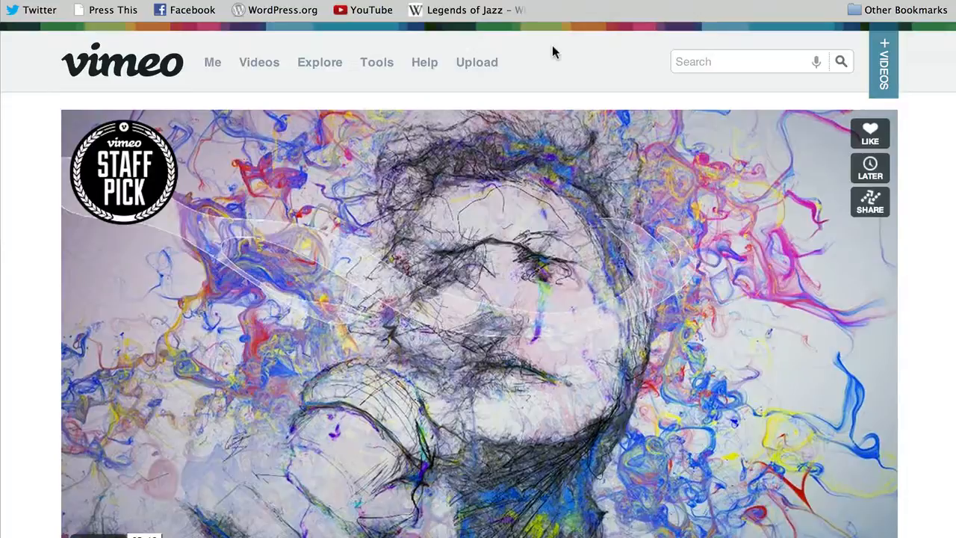
pyautogui.moveTo(523, 54)
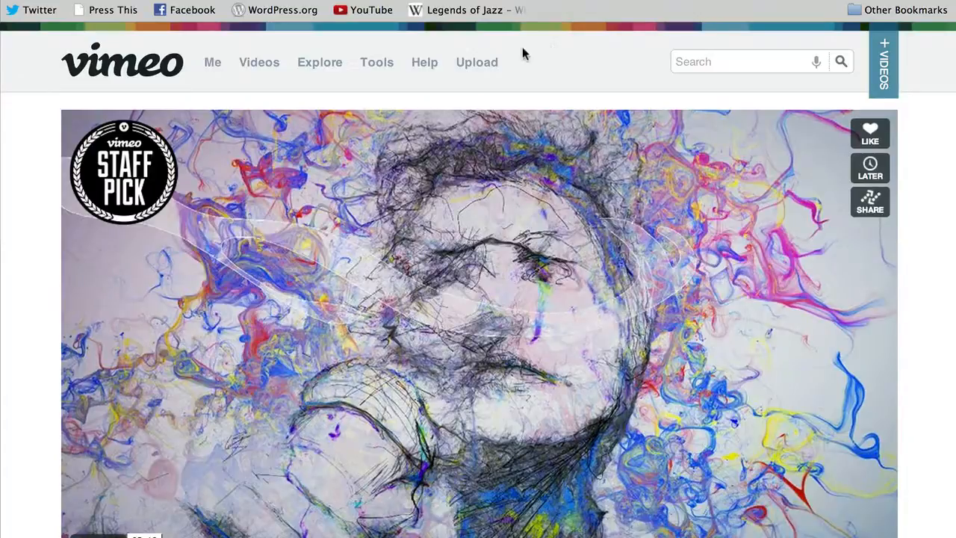
# Start a Press This post from the Vimeo page, embed the GhostAreDancing video and publish it.
pyautogui.click(107, 9)
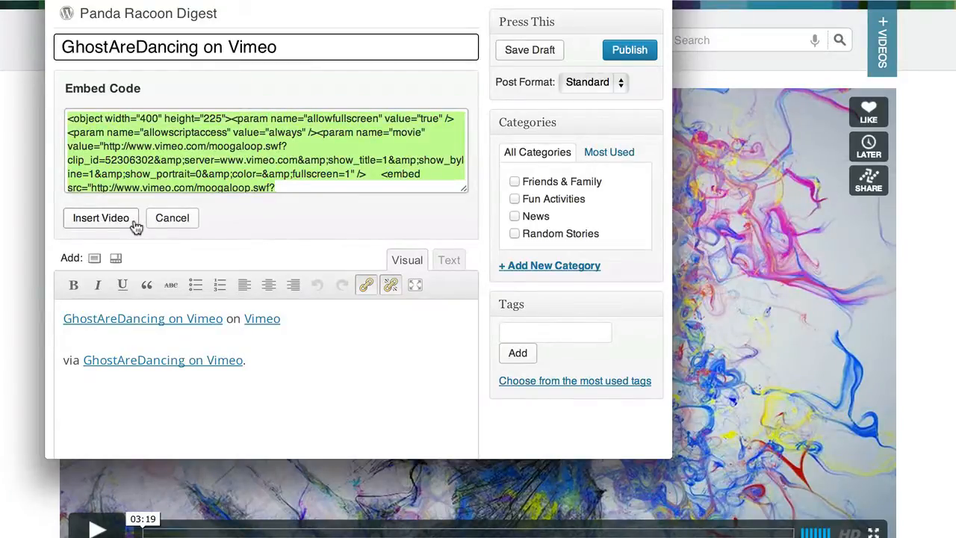
pyautogui.click(102, 218)
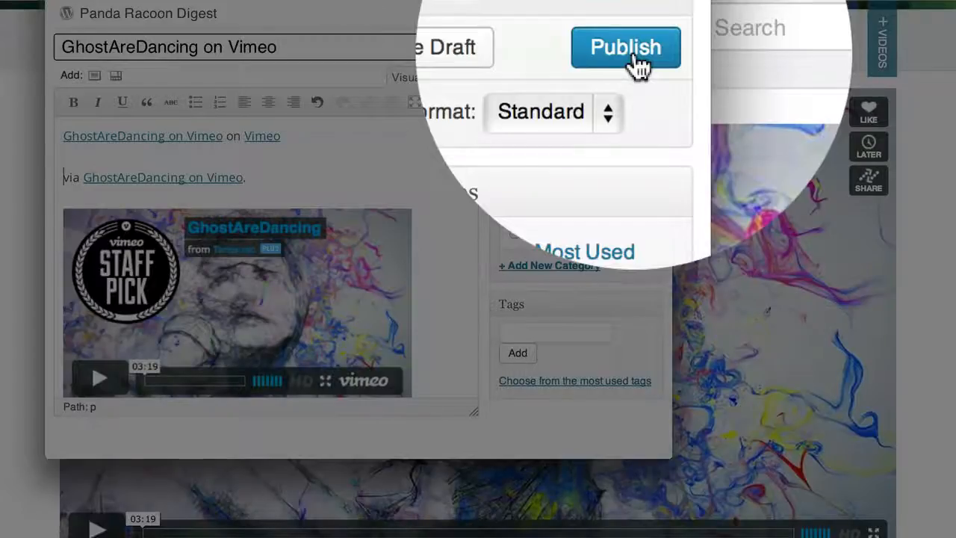
pyautogui.click(624, 46)
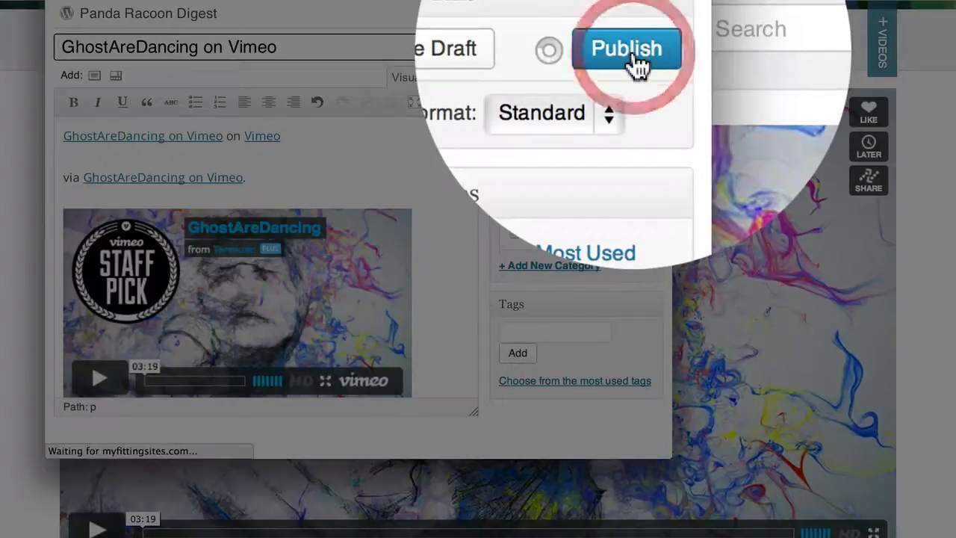
pyautogui.click(625, 46)
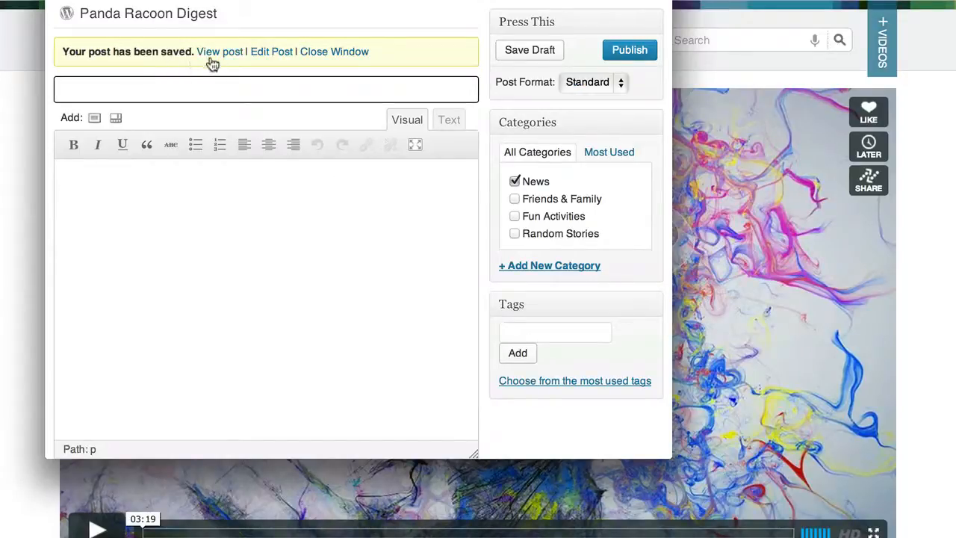
# View the published GhostAreDancing post live on the Panda Racoon Digest site.
pyautogui.click(220, 51)
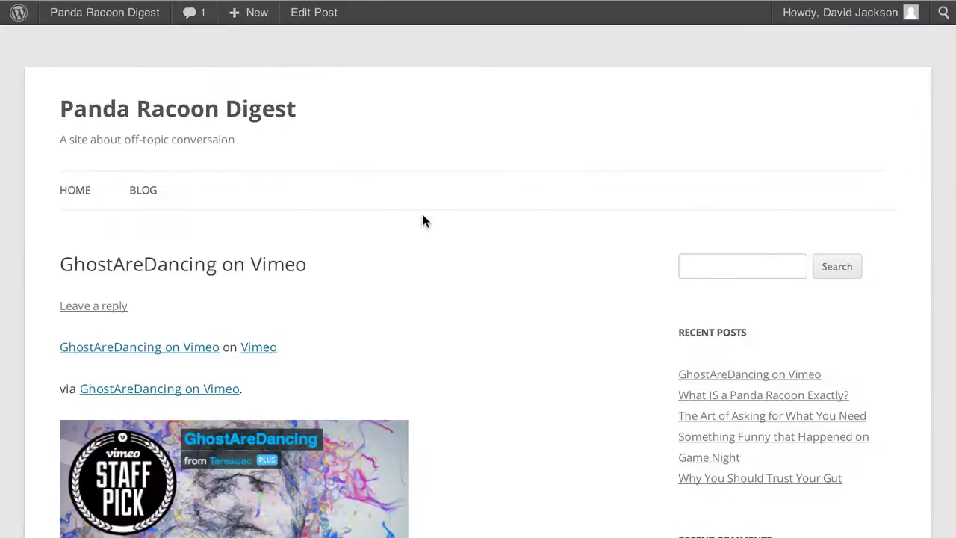
pyautogui.scroll(-3)
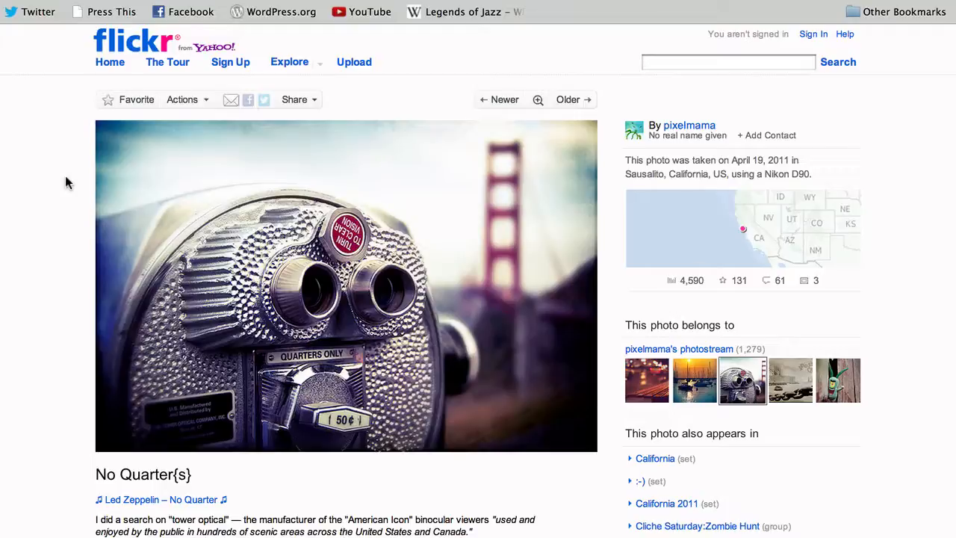
pyautogui.moveTo(71, 85)
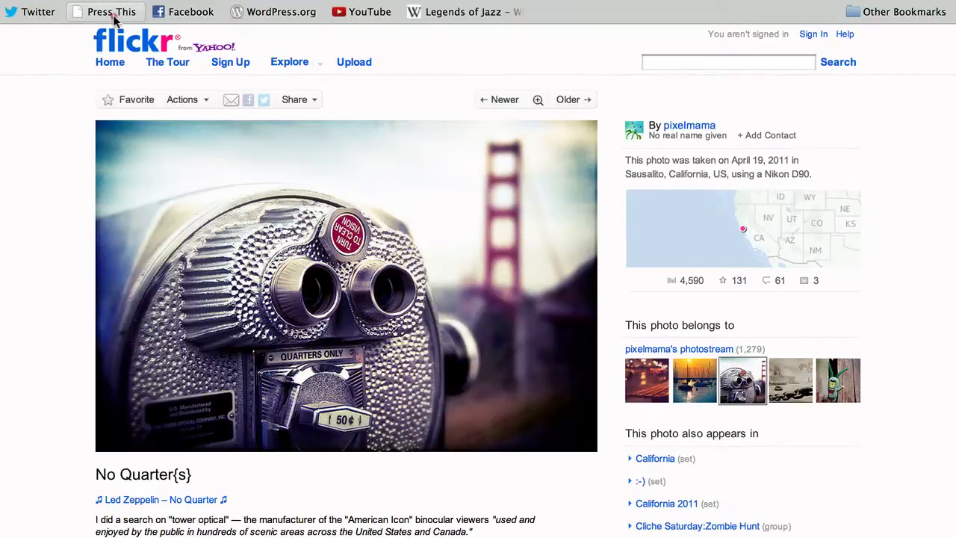
# Start a Press This post from the Flickr page and insert the Golden Gate binocular viewer photo.
pyautogui.click(111, 12)
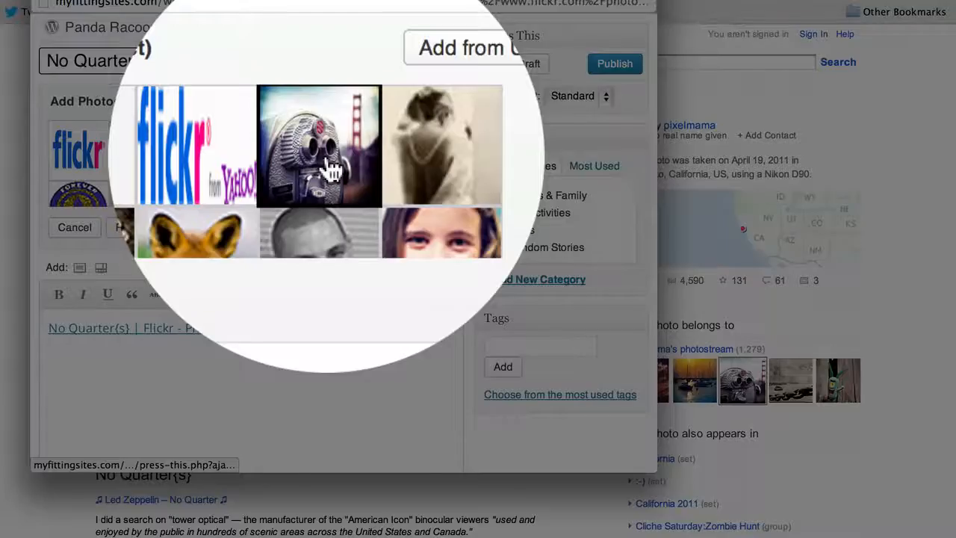
pyautogui.click(319, 147)
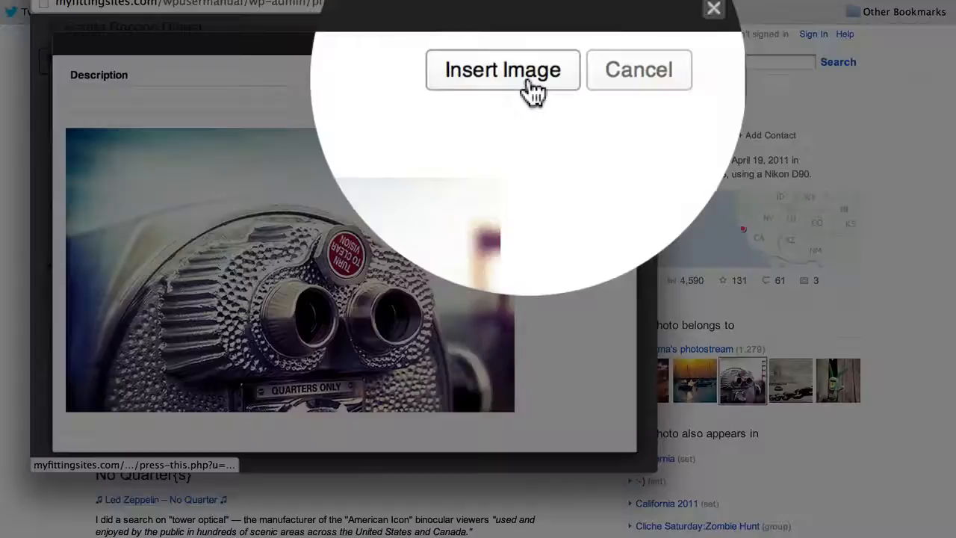
pyautogui.click(502, 70)
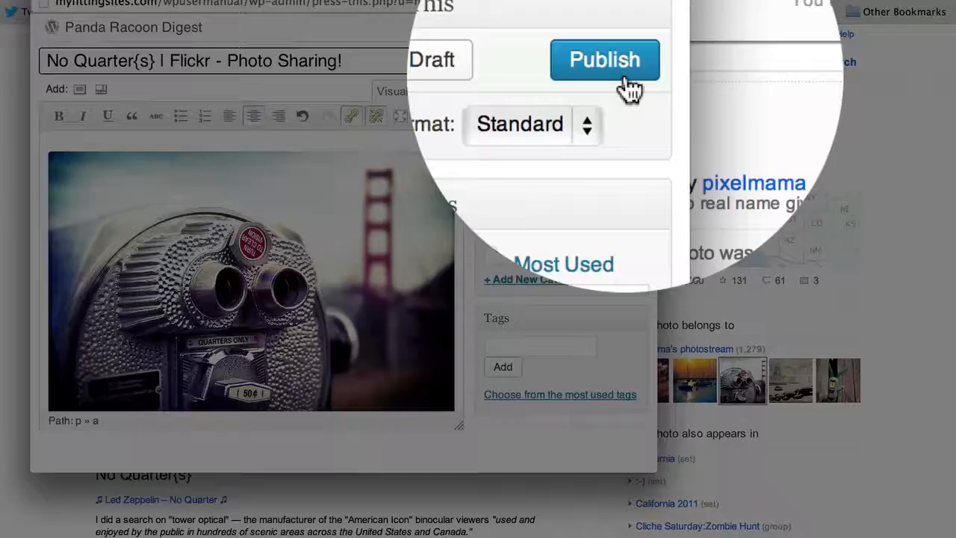
# Publish the No Quarter{s} photo post and look through it live on the blog.
pyautogui.click(604, 60)
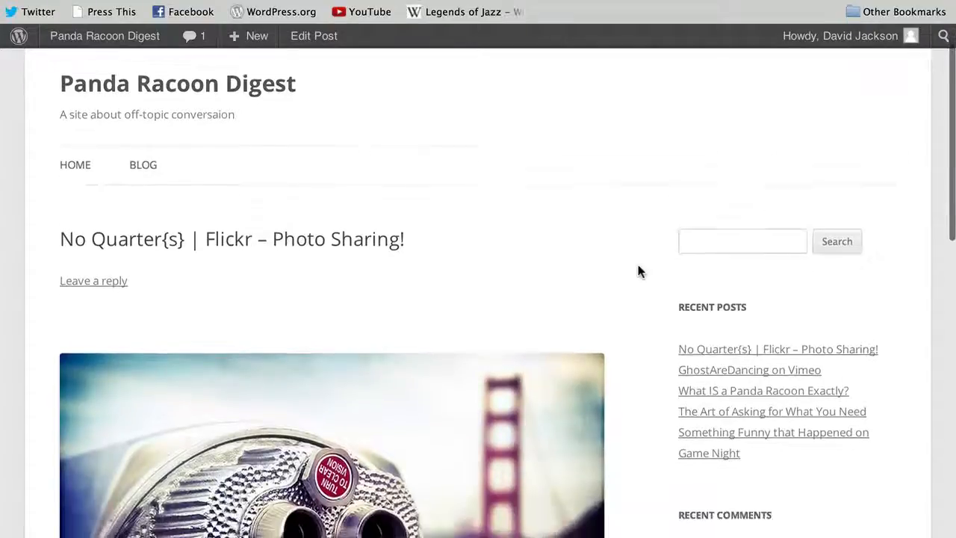
pyautogui.scroll(-3)
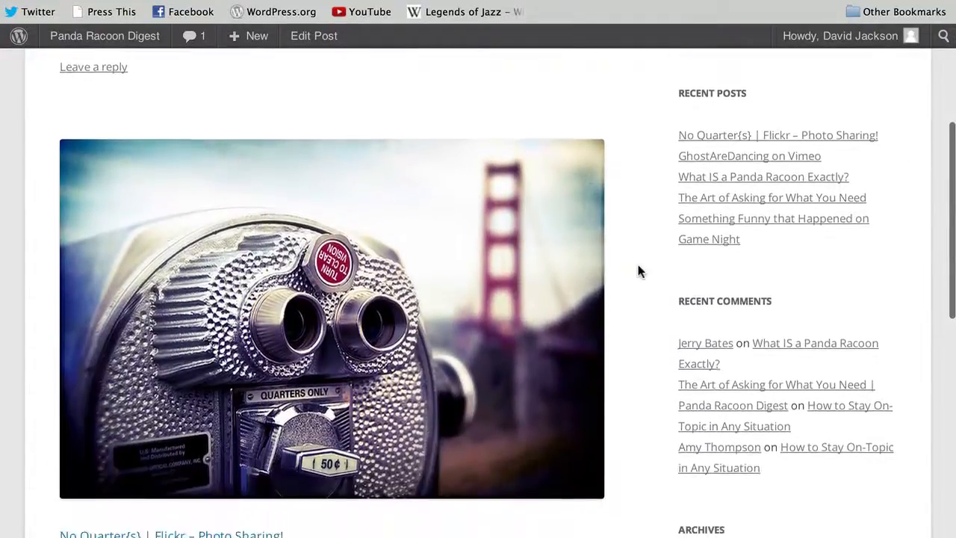
pyautogui.scroll(-3)
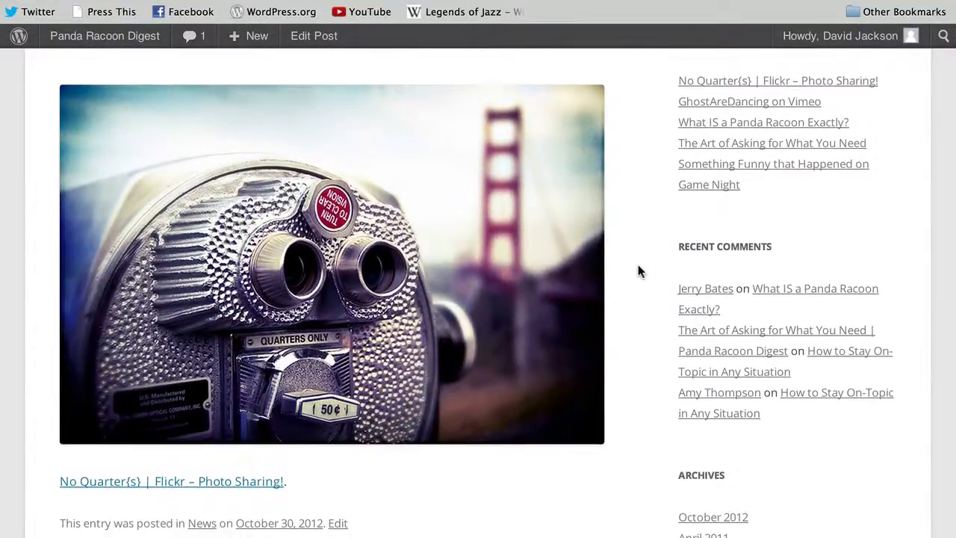
pyautogui.scroll(-3)
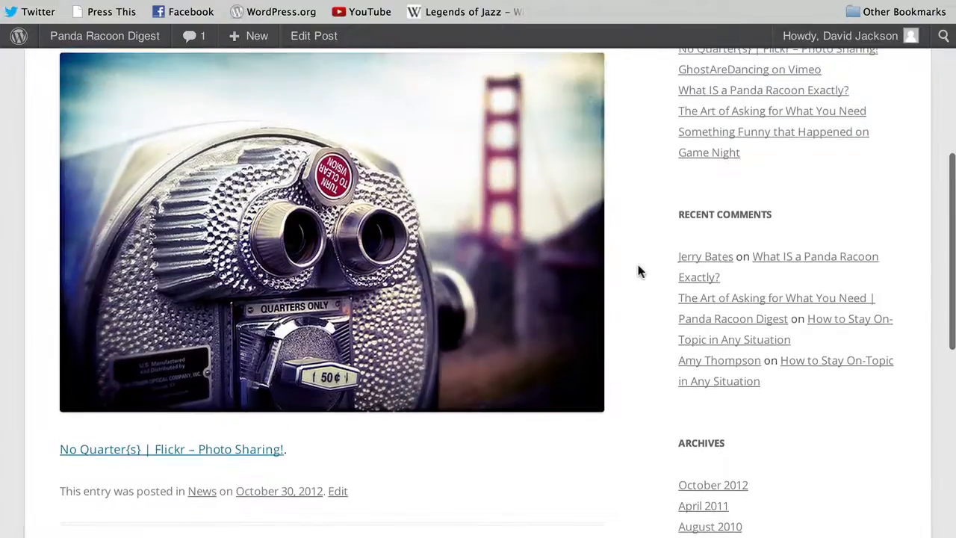